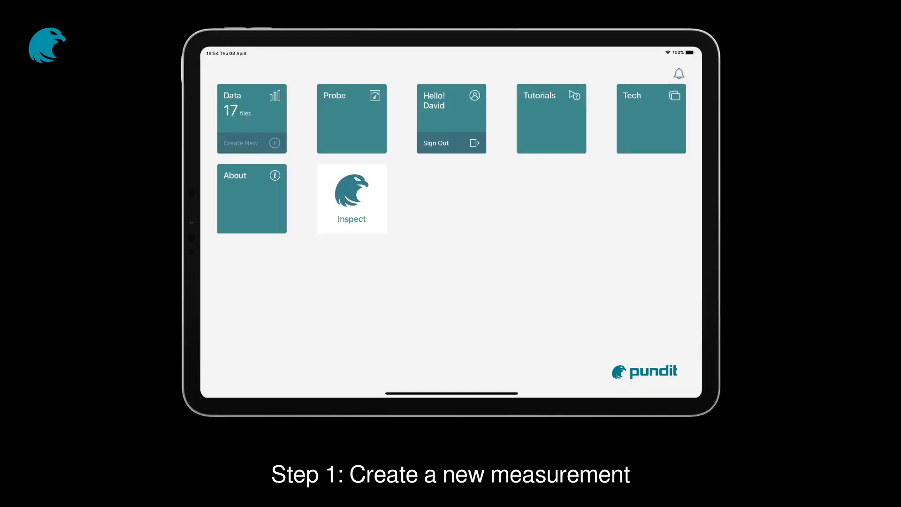
# Start a new measurement from the Inspect tile.
pyautogui.click(251, 108)
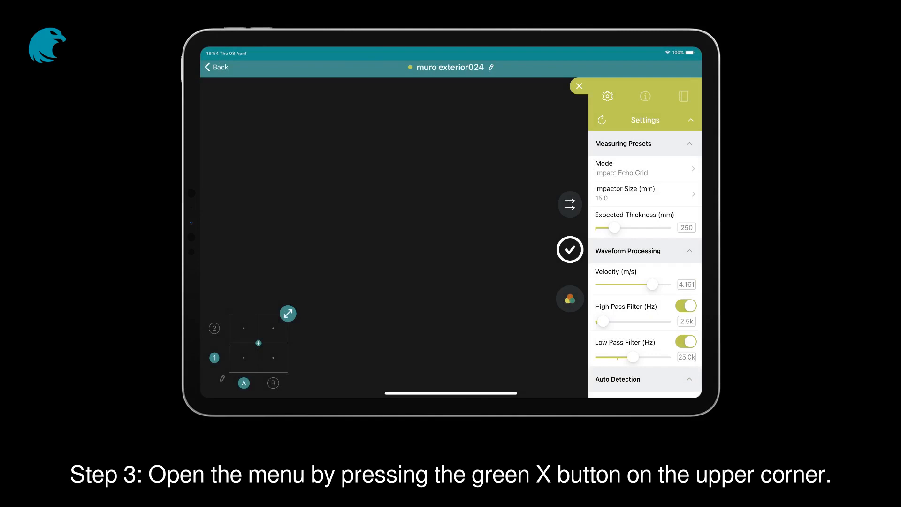
pyautogui.click(579, 85)
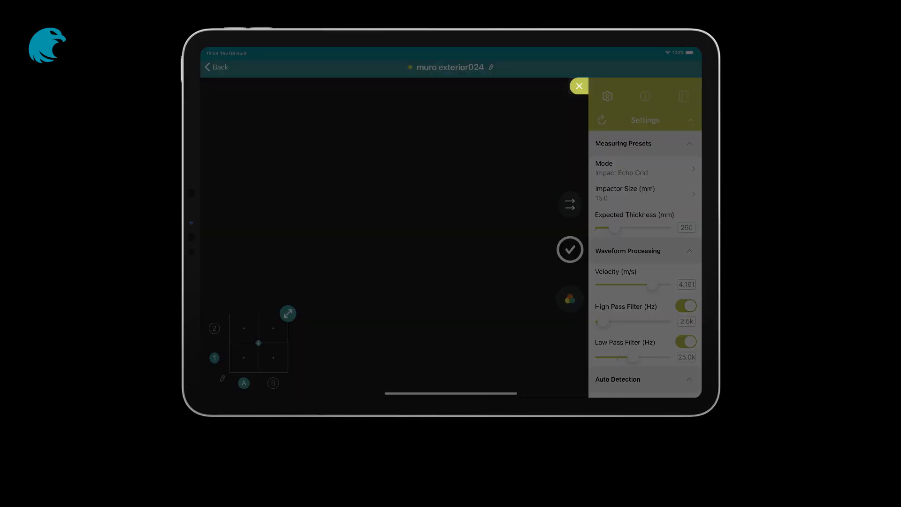
pyautogui.click(645, 168)
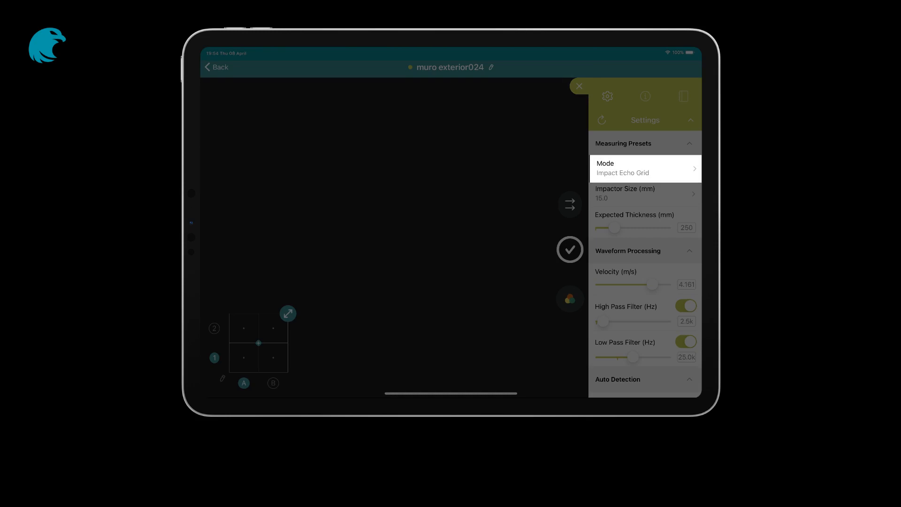
pyautogui.click(644, 168)
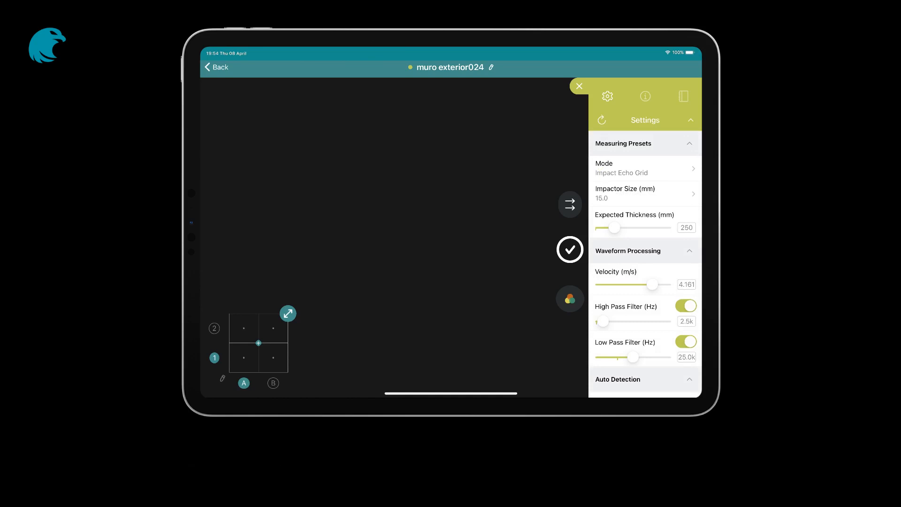
# Choose a 7.5 mm impactor size.
pyautogui.click(644, 192)
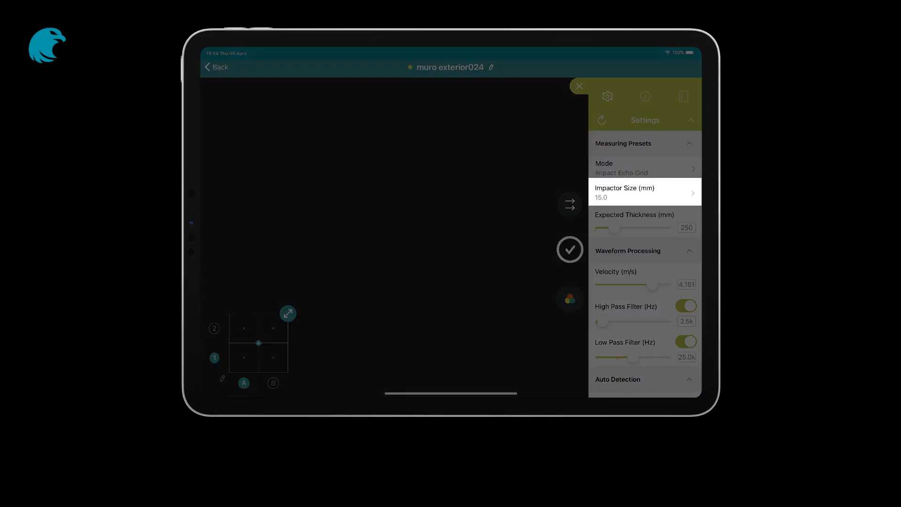
pyautogui.click(643, 192)
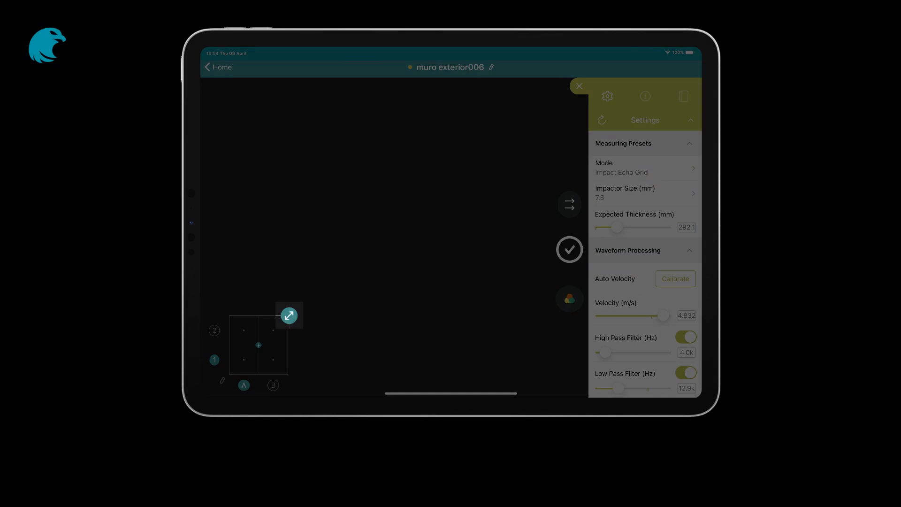
# Resize the grid to 4 rows by 6 columns and open Grid Spacing (50, 50).
pyautogui.click(644, 95)
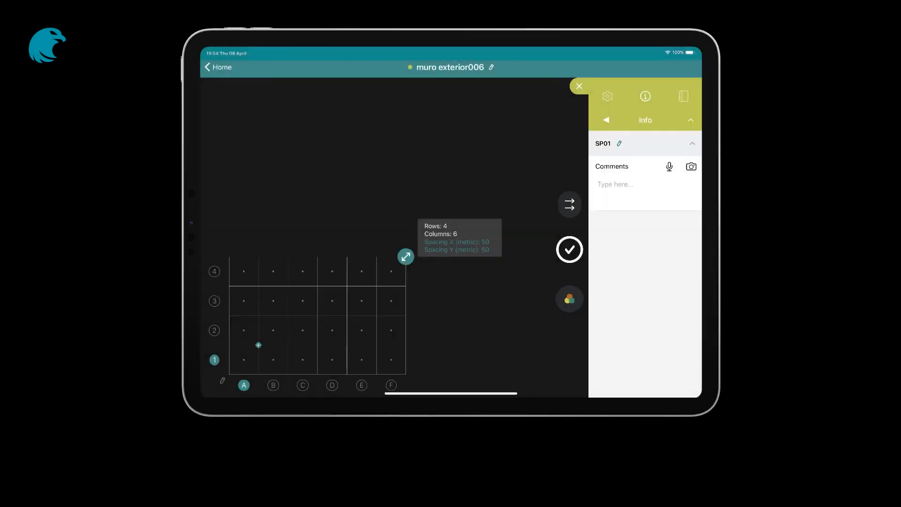
pyautogui.click(607, 96)
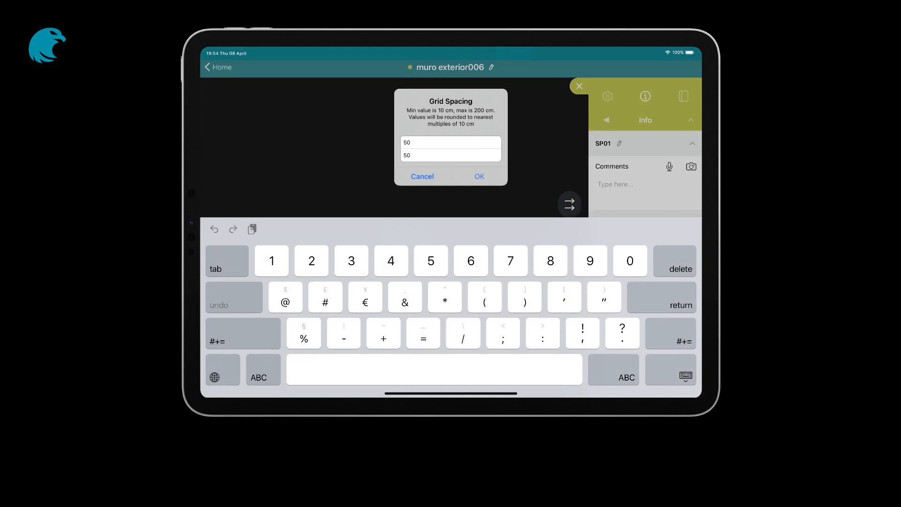
# Accept 50 cm grid spacing and switch on the Grid Dimensions preference.
pyautogui.click(478, 176)
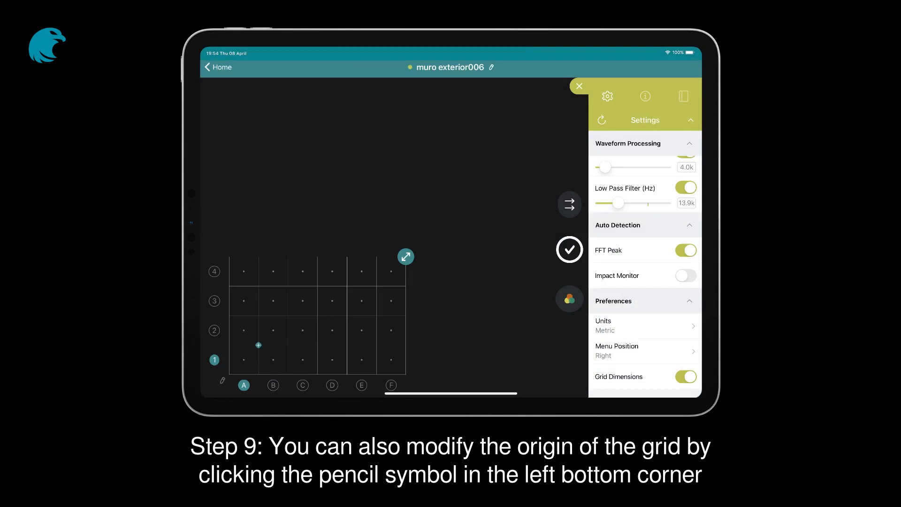
pyautogui.click(223, 379)
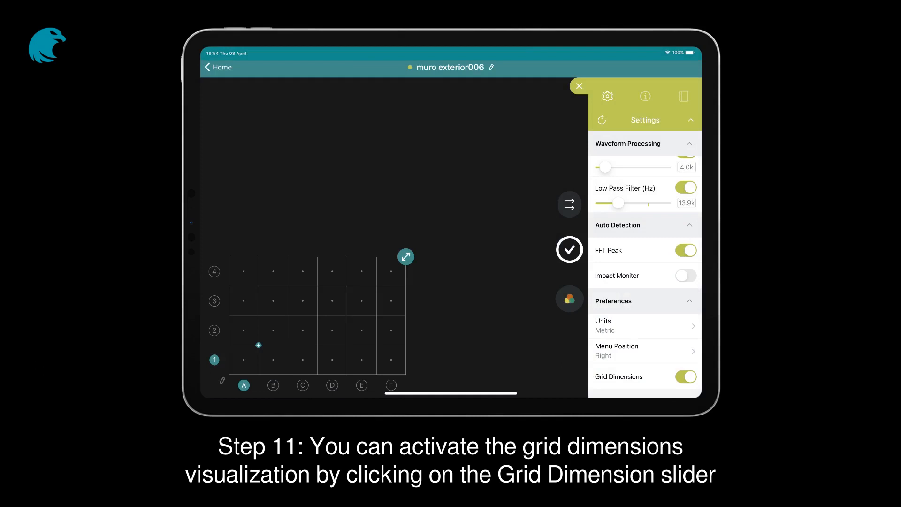
pyautogui.click(684, 376)
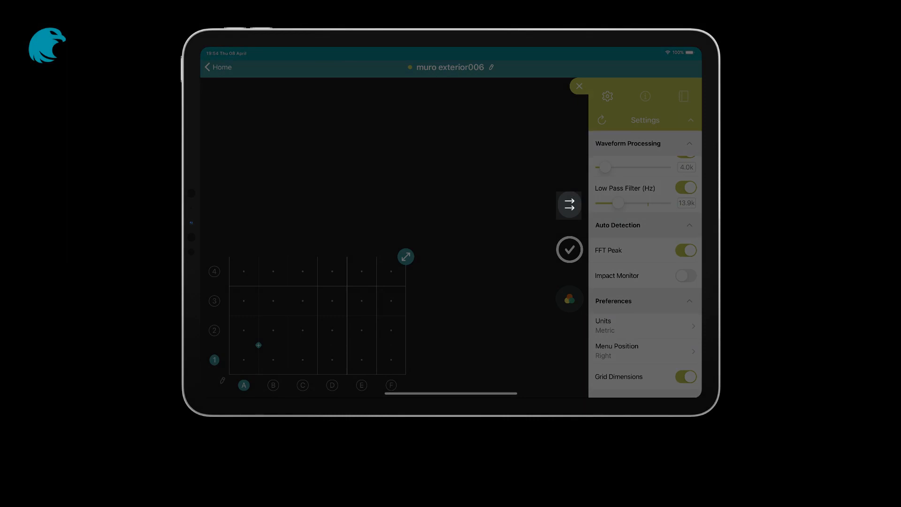
# Cycle the grid scan direction through two scan patterns.
pyautogui.click(568, 204)
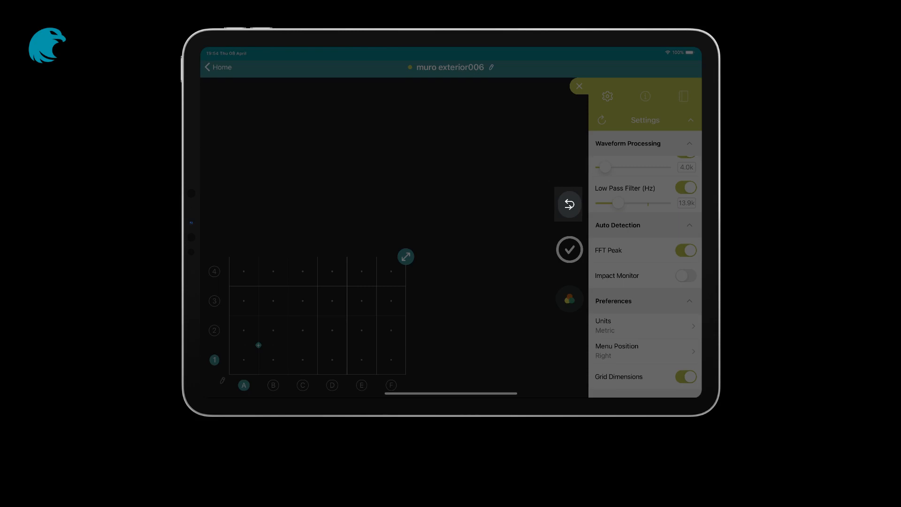
pyautogui.click(568, 205)
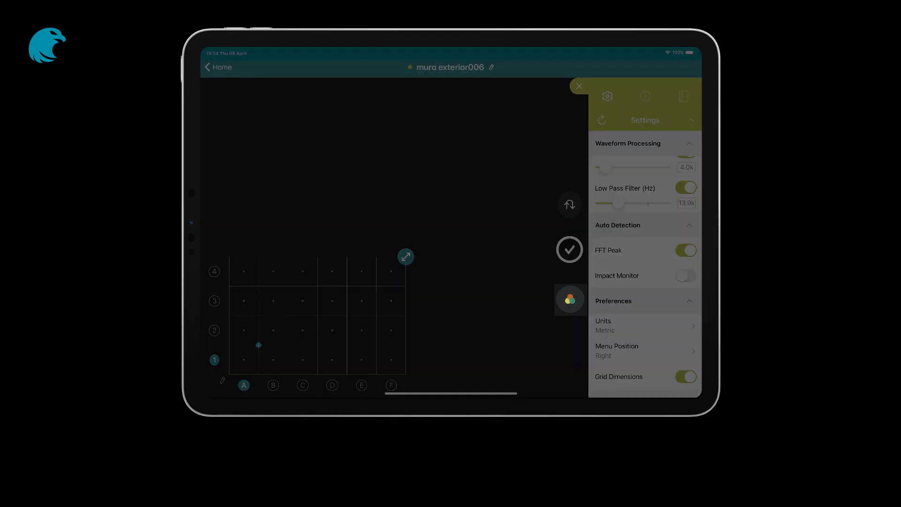
# Change the colour range scale from multicolor to a green palette.
pyautogui.click(569, 299)
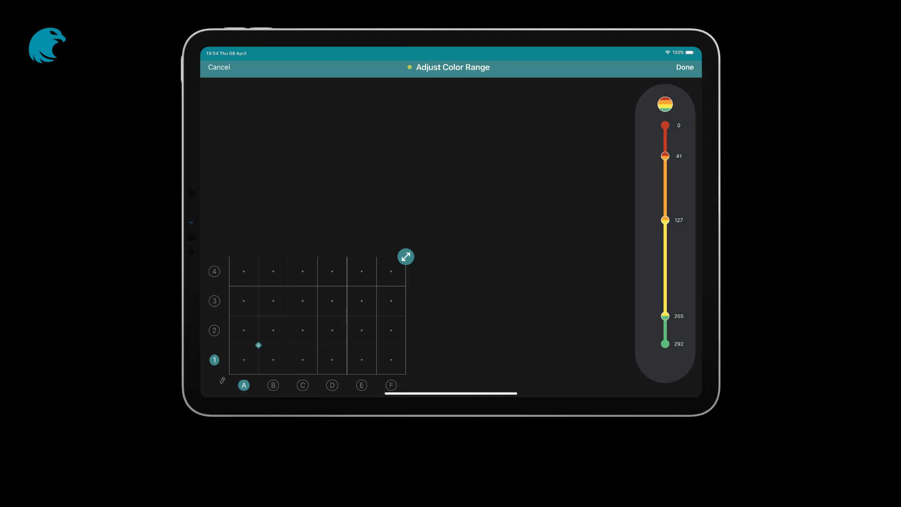
pyautogui.click(665, 104)
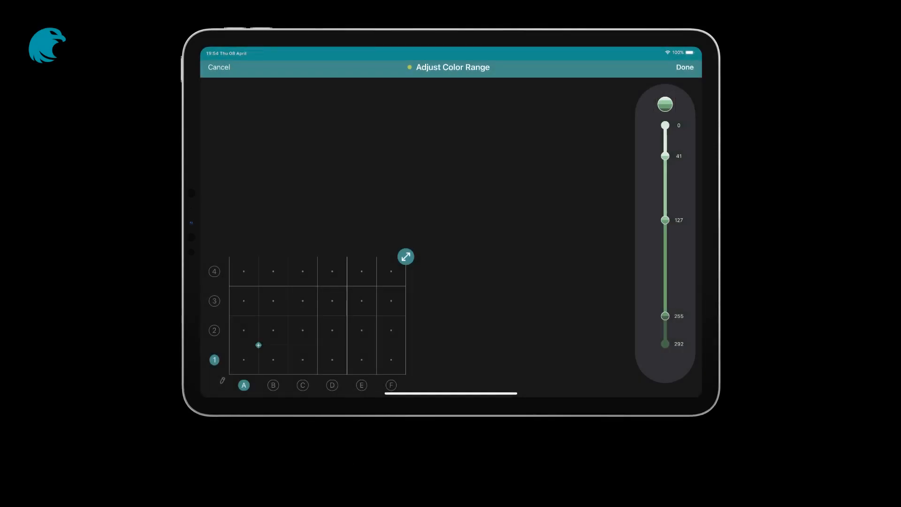
# Accept the green colour range with Done.
pyautogui.click(684, 66)
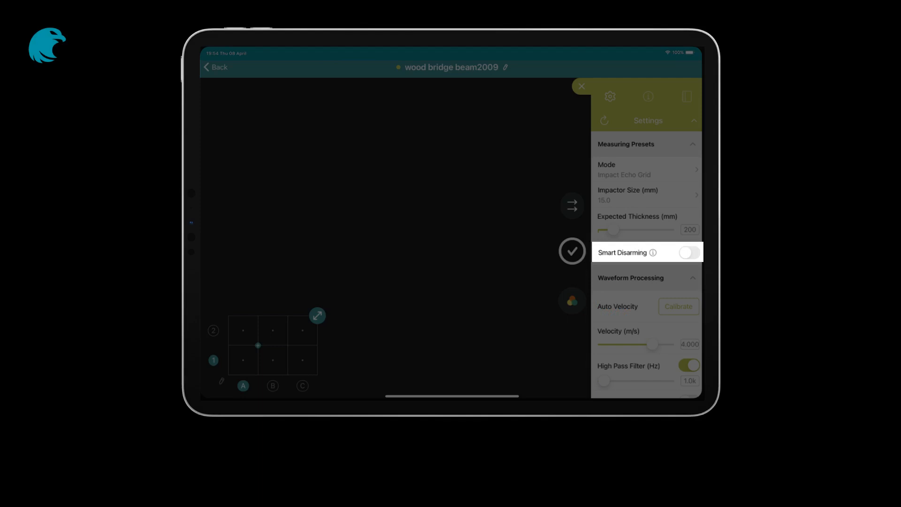
# Enable Smart Disarming and view its auto-disarm explanation note.
pyautogui.click(689, 253)
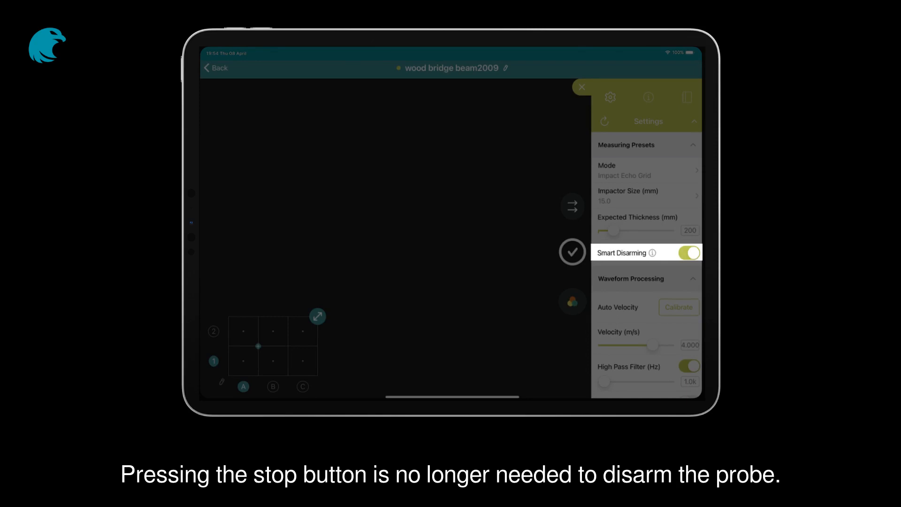
pyautogui.click(689, 253)
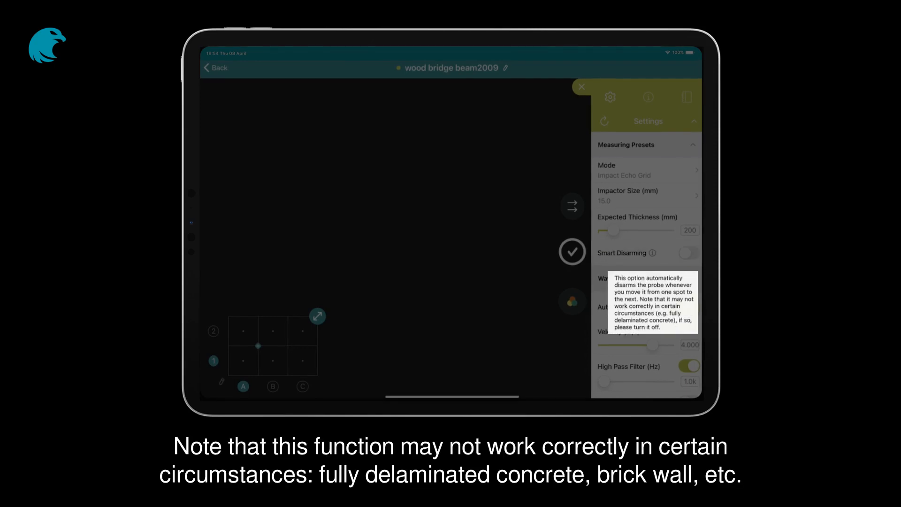